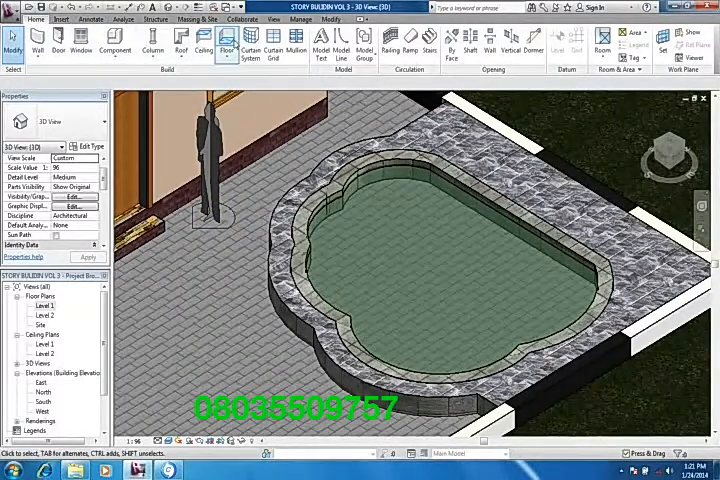
Step: Create a floor slab on the pool outline with a negative Height Offset below Level 1
click(222, 48)
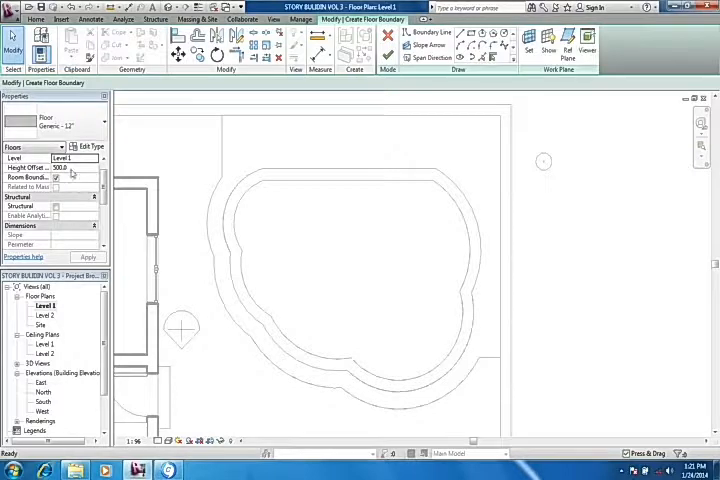
triple_click(76, 168)
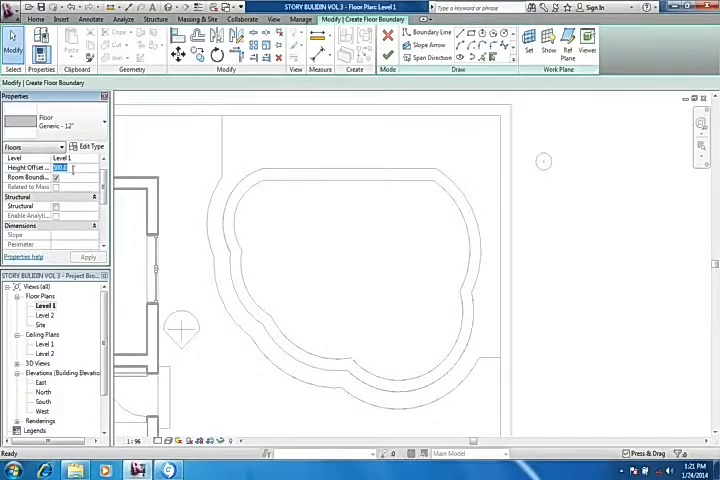
click(320, 138)
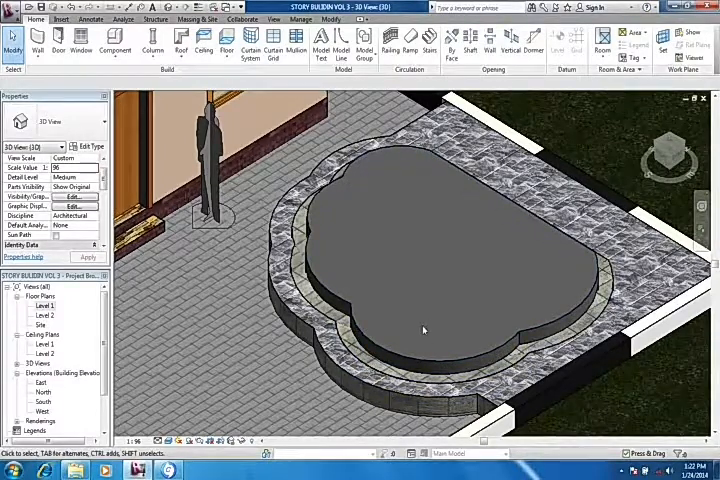
mouse_move(364, 312)
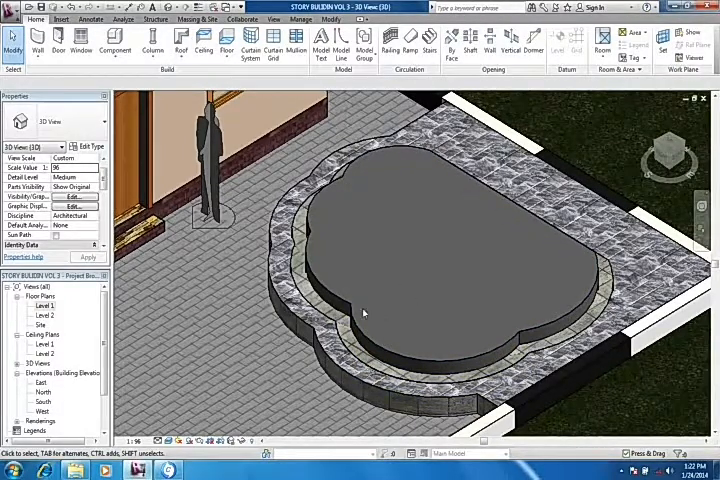
Step: Select the pool floor slab to reach its type's Material Browser
click(400, 358)
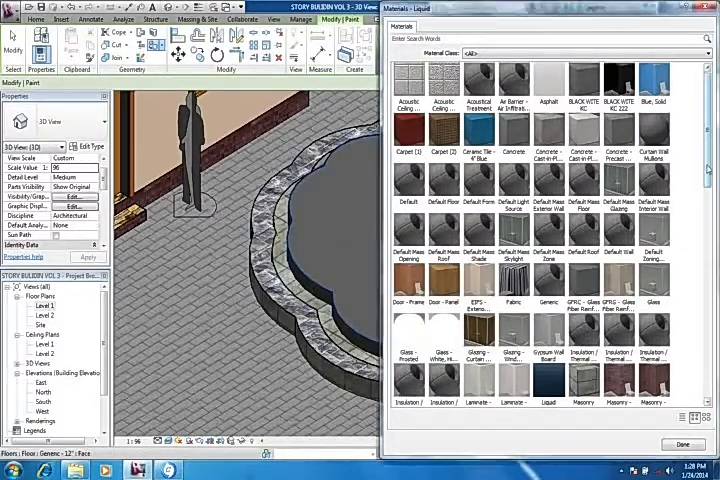
Step: Scroll the material list toward the masonry tile finishes for the slab
scroll(down, 3)
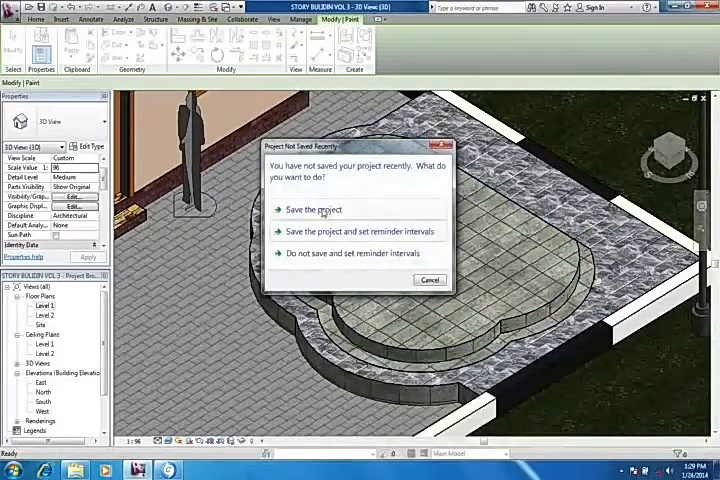
Step: Dismiss the save reminder and give the pool surface a green translucent water appearance
click(312, 208)
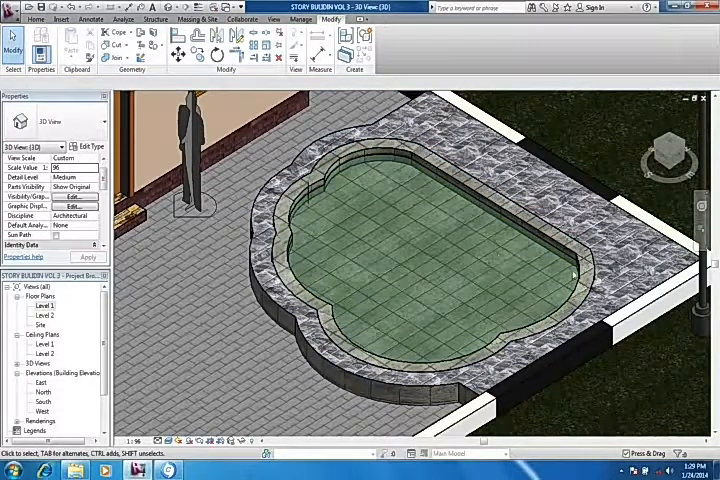
click(476, 204)
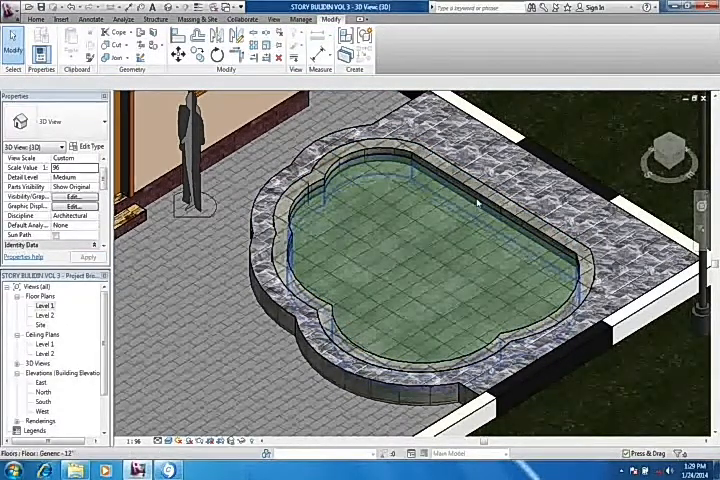
click(420, 278)
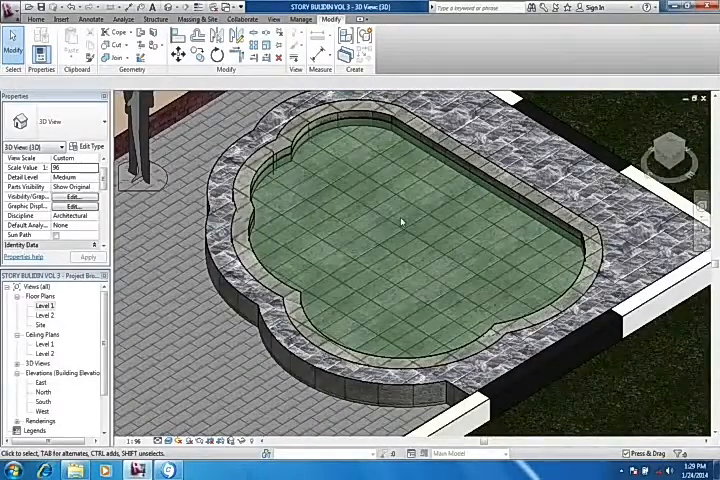
click(36, 18)
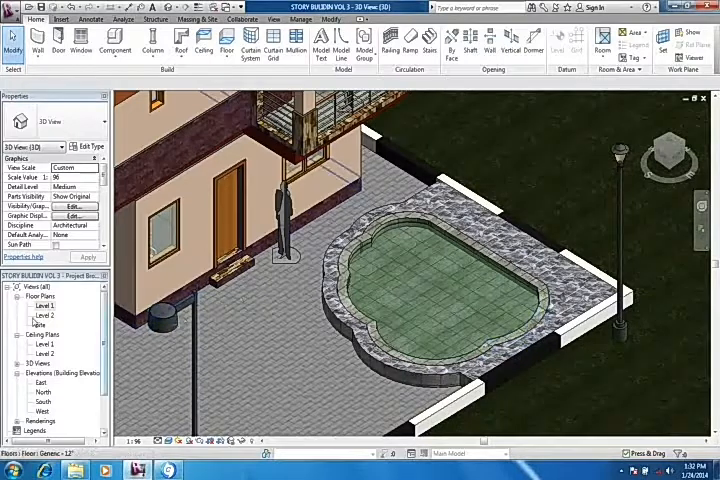
Step: In the Level 1 plan, start a Railing sketch path and trace lines along the pool edge
double_click(44, 304)
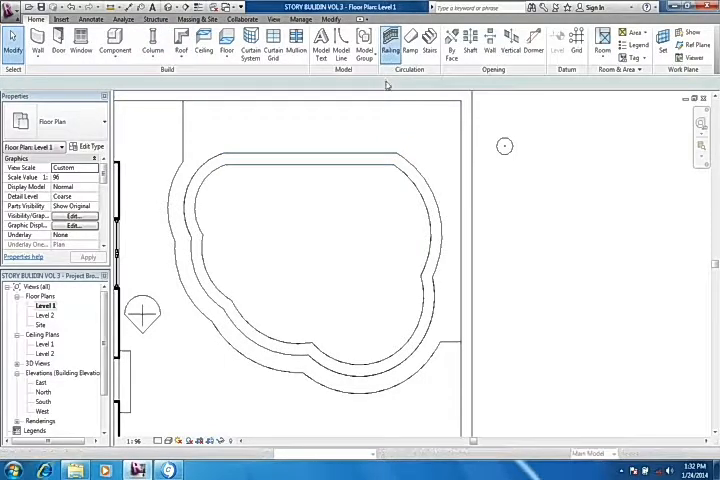
click(388, 44)
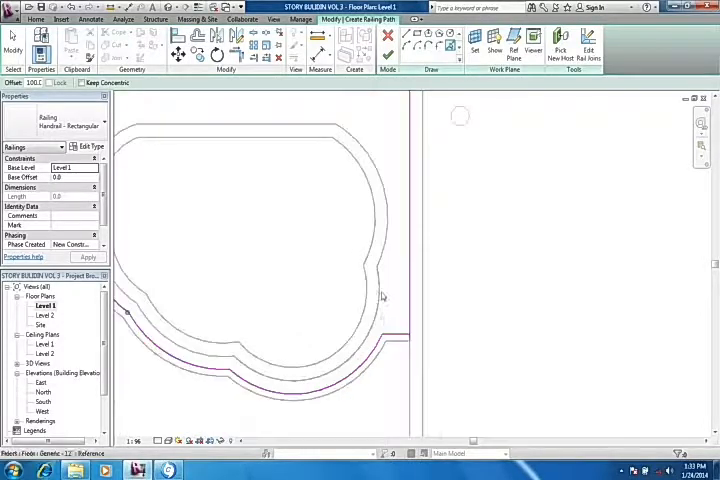
click(388, 56)
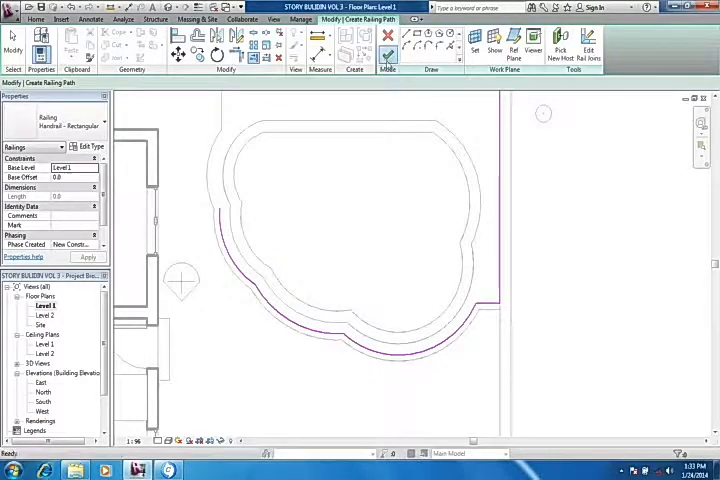
Step: Finish the railing path and view it encircling the pool in 3D
click(388, 48)
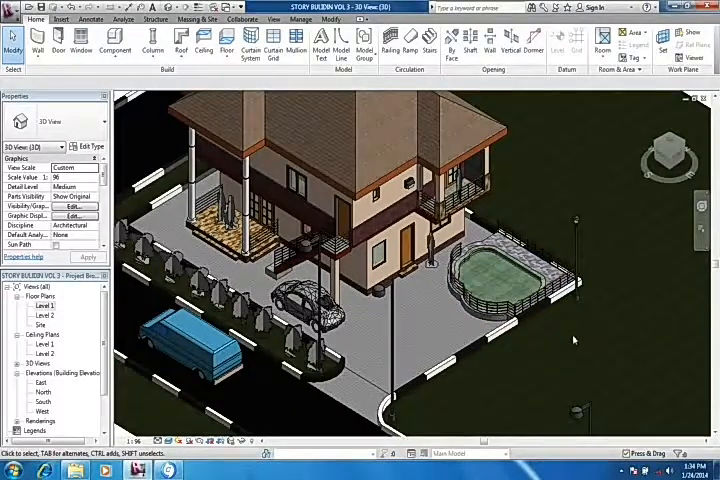
mouse_move(564, 322)
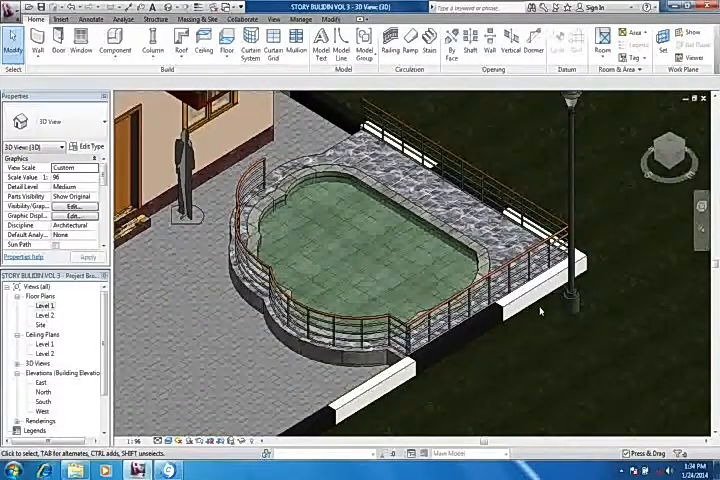
click(570, 280)
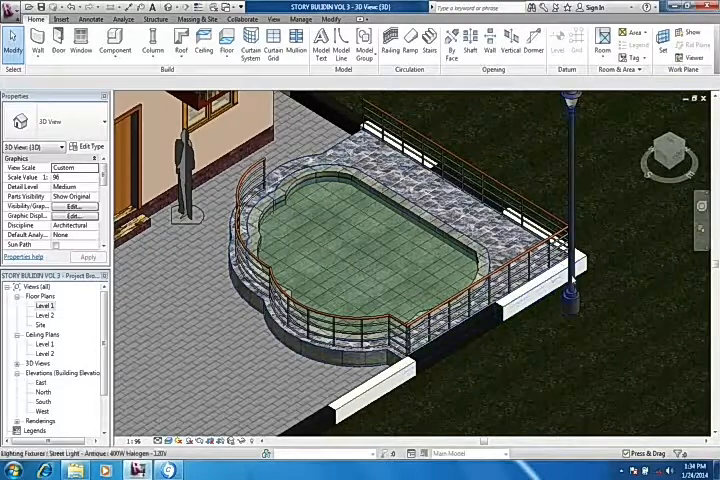